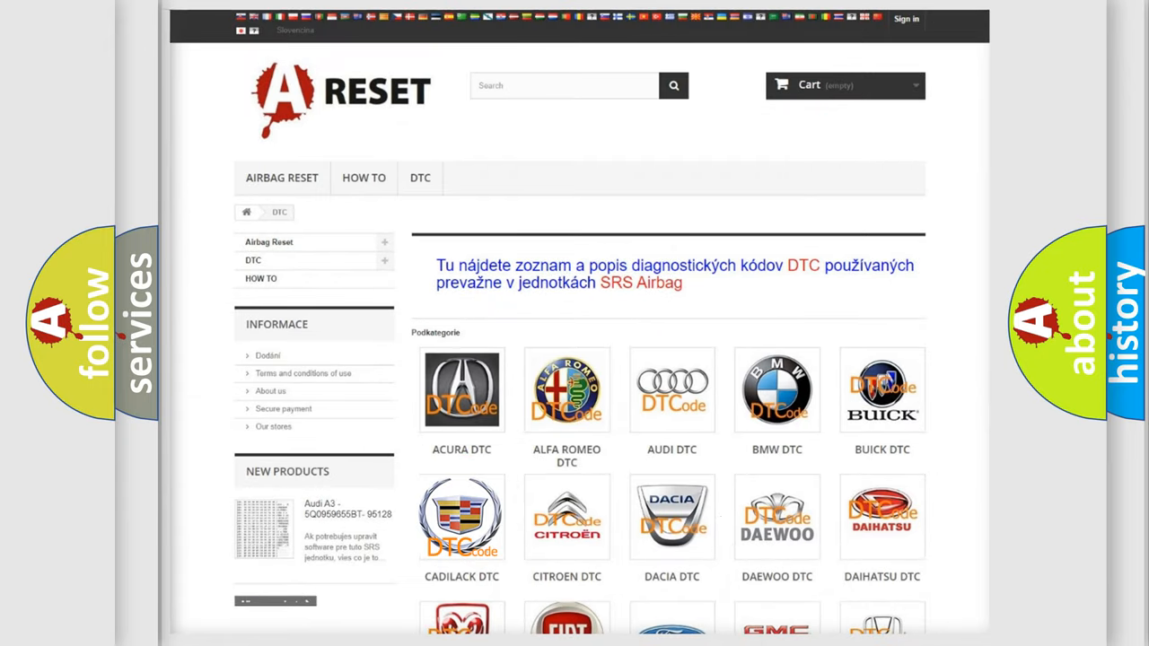
# - Open the CADILLAC DTC tile and scroll through its list of diagnostic codes
pyautogui.click(461, 516)
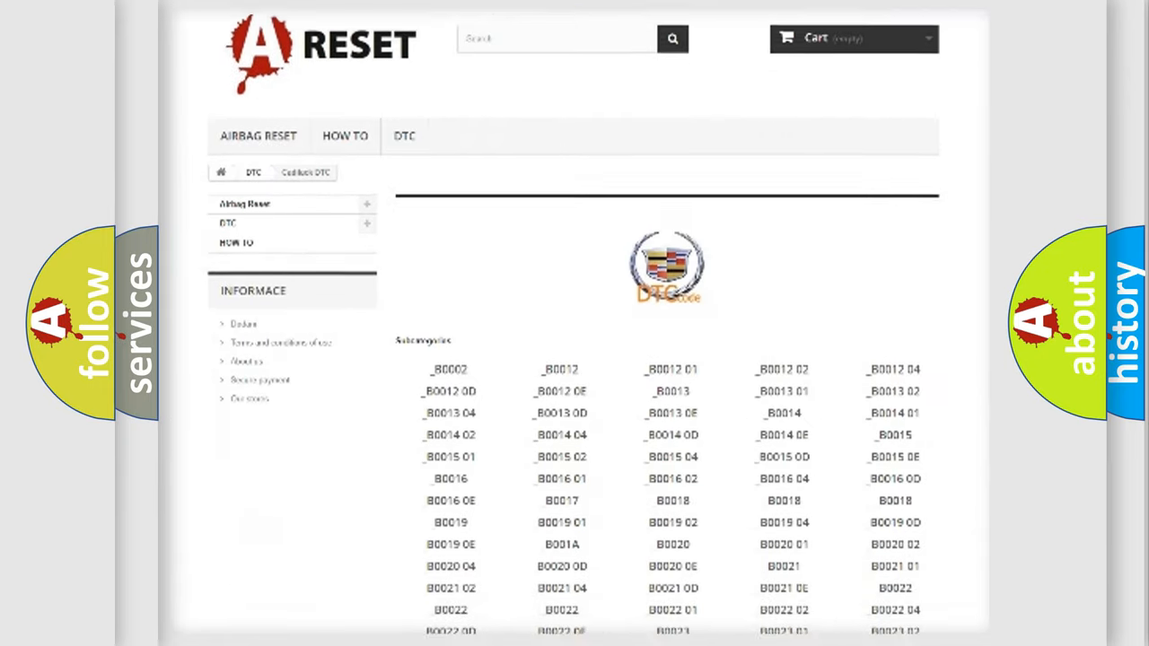
pyautogui.scroll(-3)
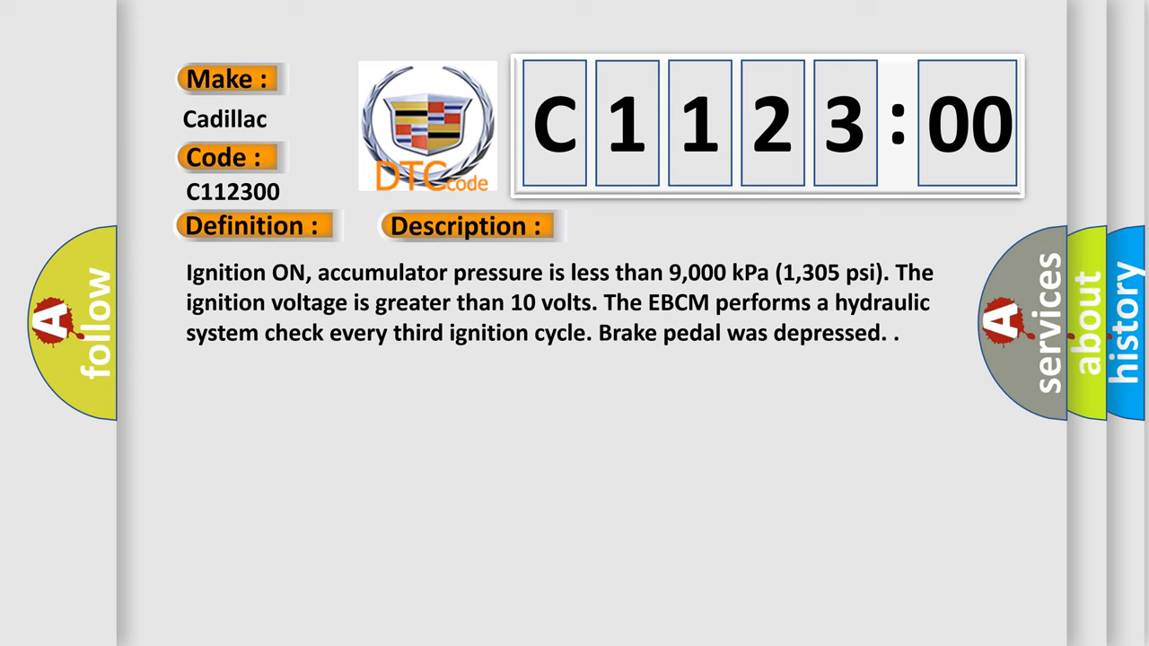
# - Advance to the Cause section explaining C112300's leaking left front brake circuit
pyautogui.click(659, 225)
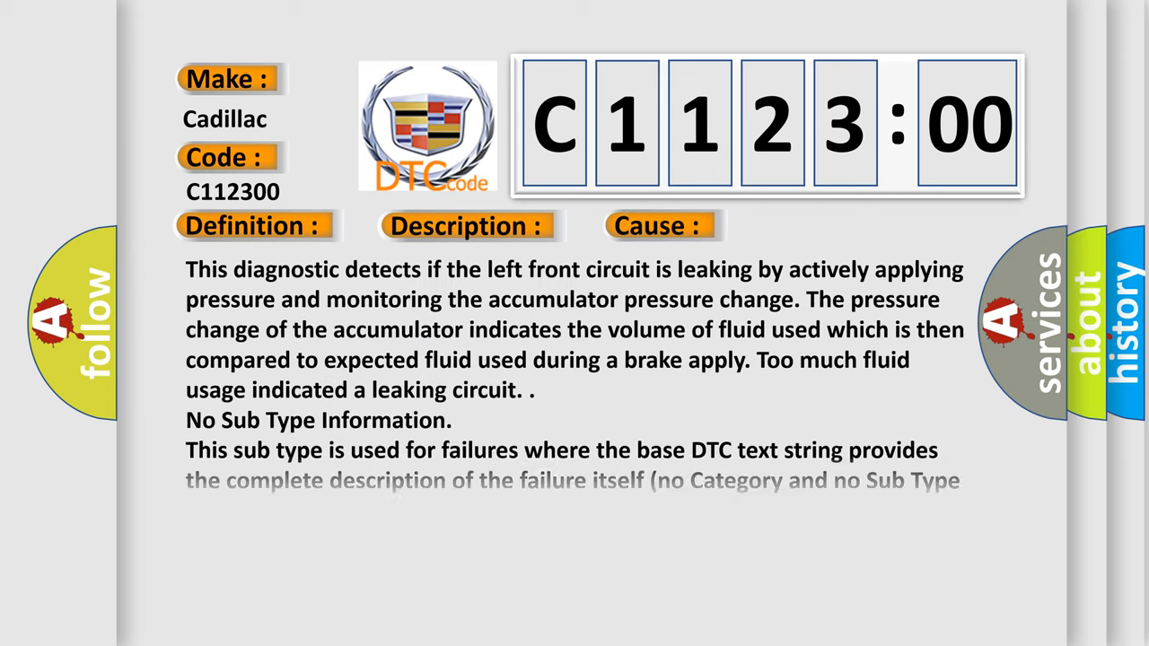